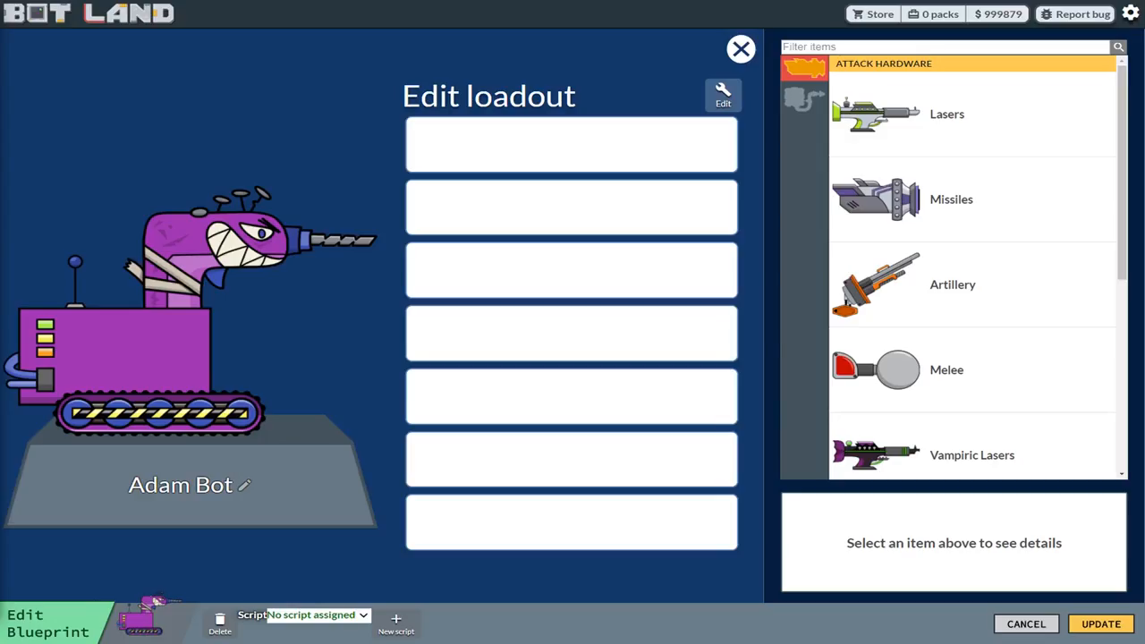
pyautogui.moveTo(132, 421)
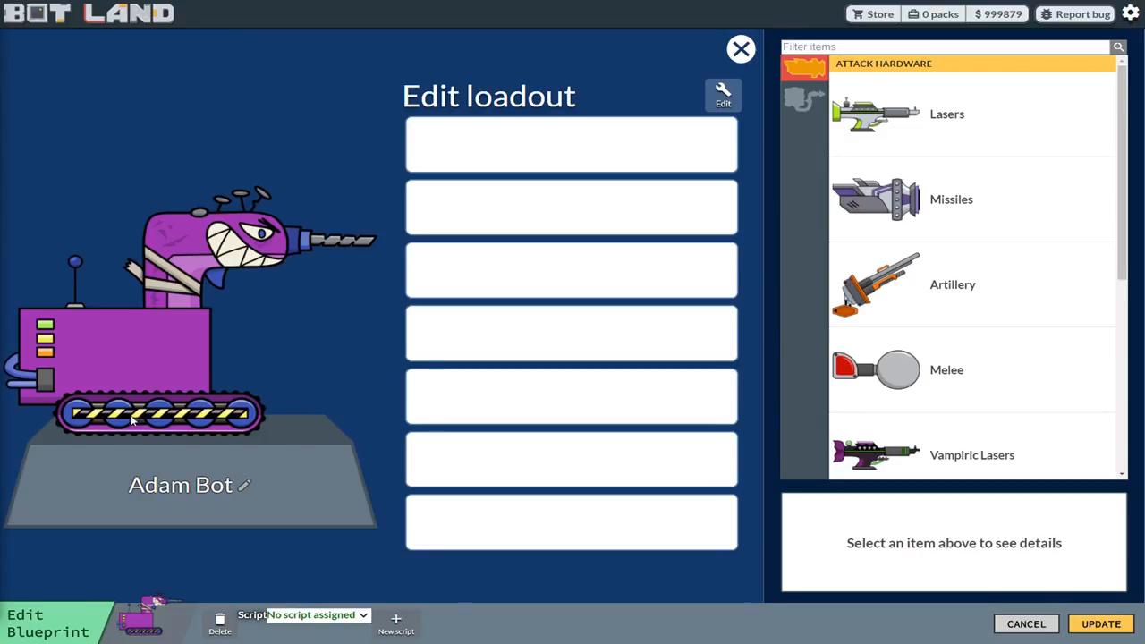
# Equip Adam Bot with Missiles III and Cloaking II, then start a test defense match.
pyautogui.click(951, 199)
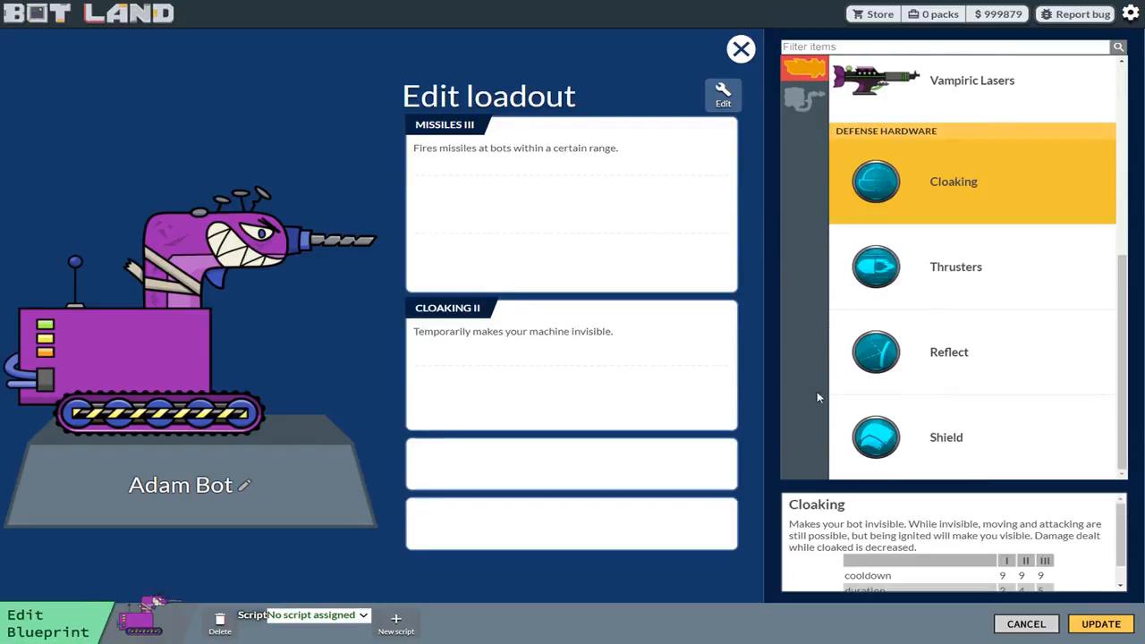
pyautogui.click(946, 437)
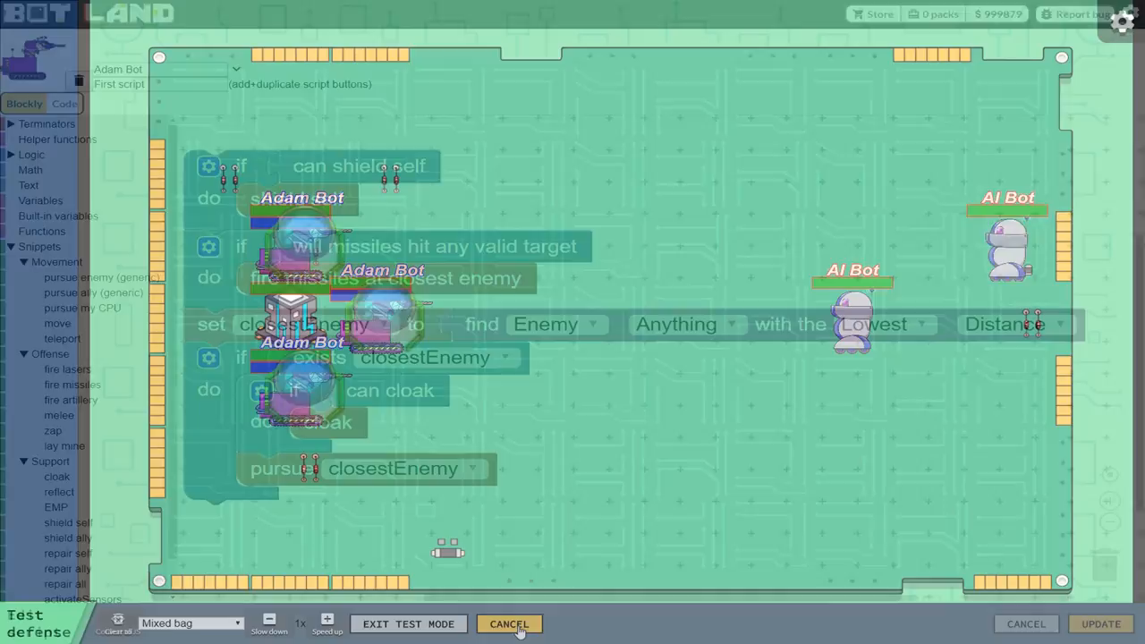
pyautogui.click(509, 624)
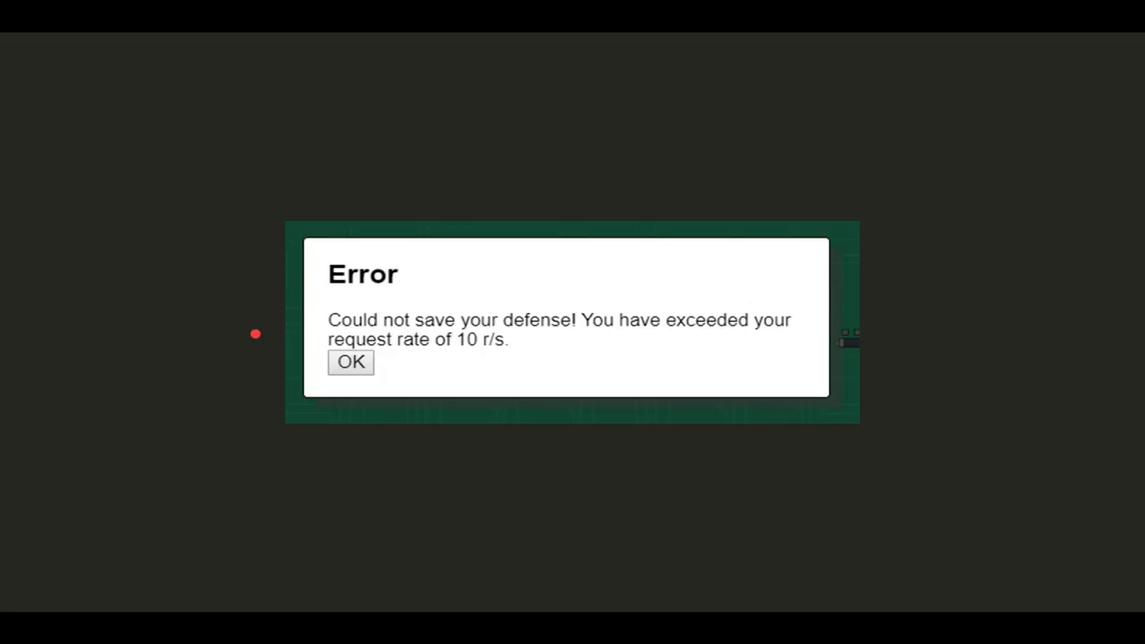
pyautogui.moveTo(450, 461)
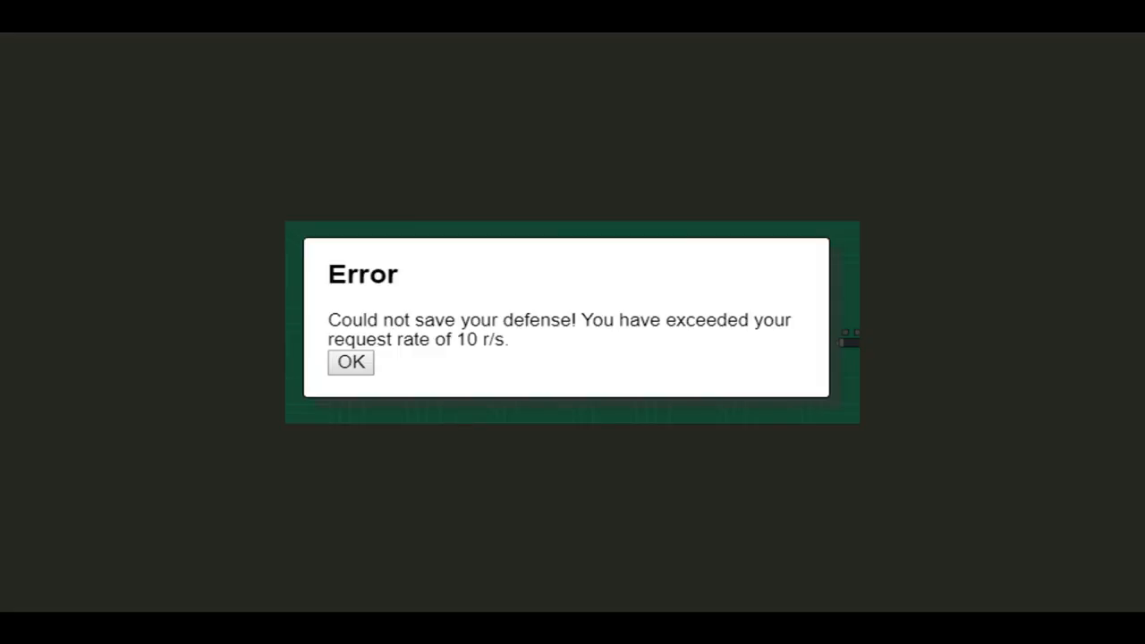
pyautogui.click(351, 363)
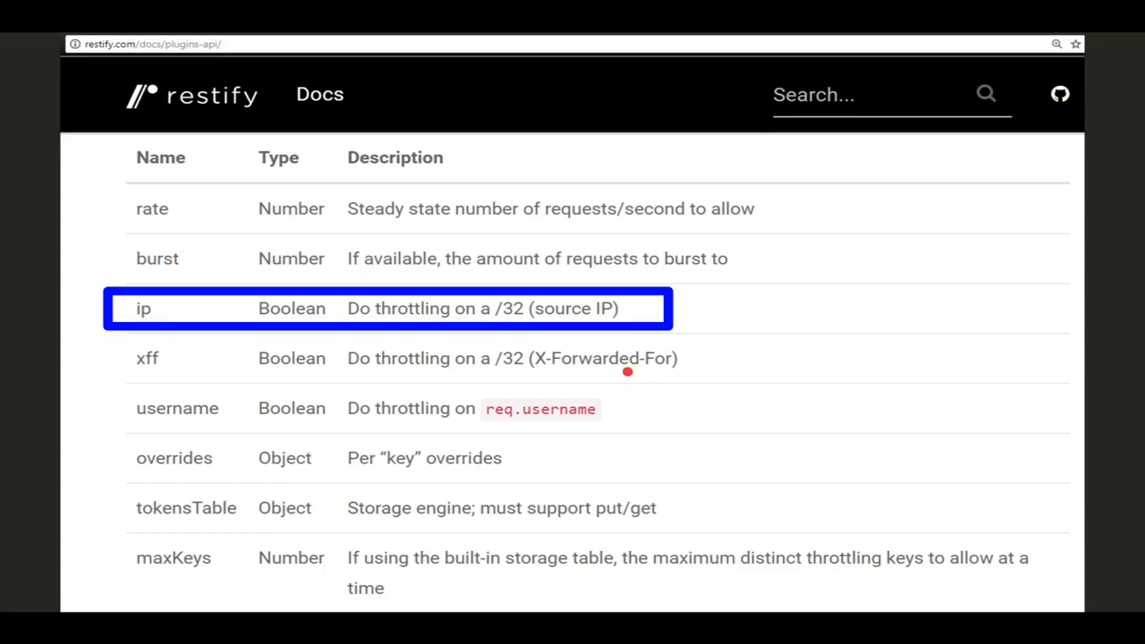
pyautogui.moveTo(264, 366)
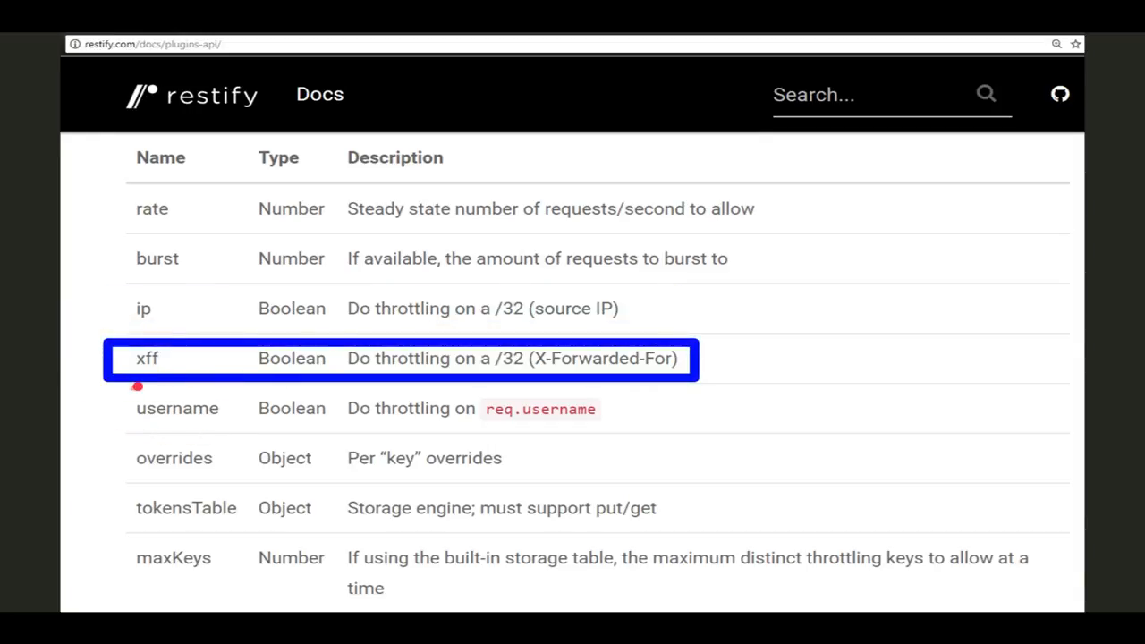
pyautogui.moveTo(631, 386)
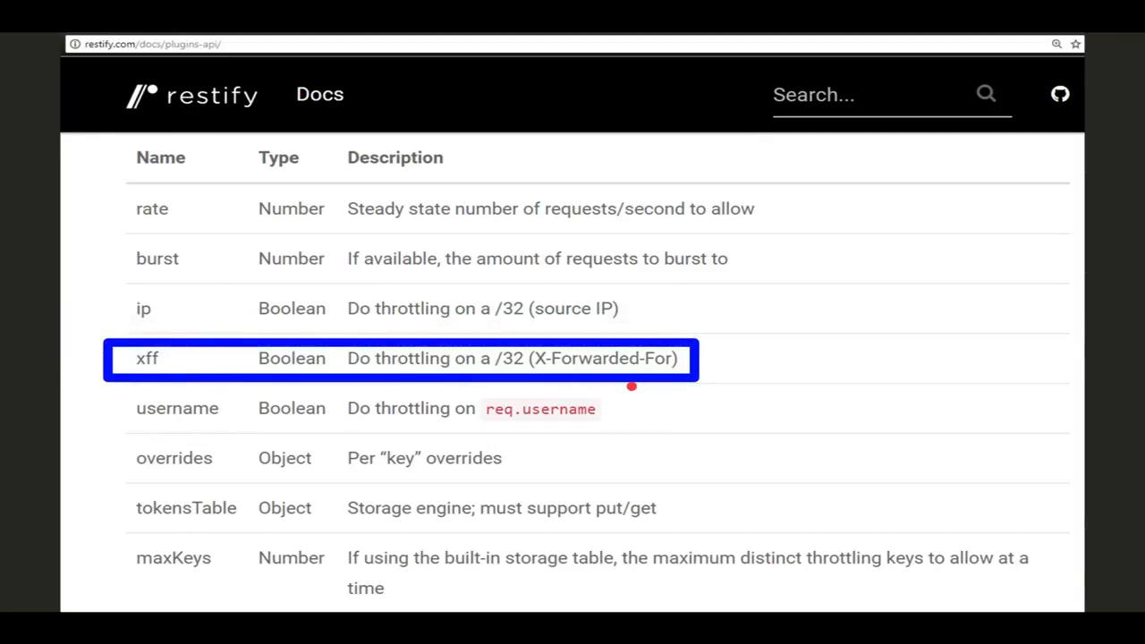